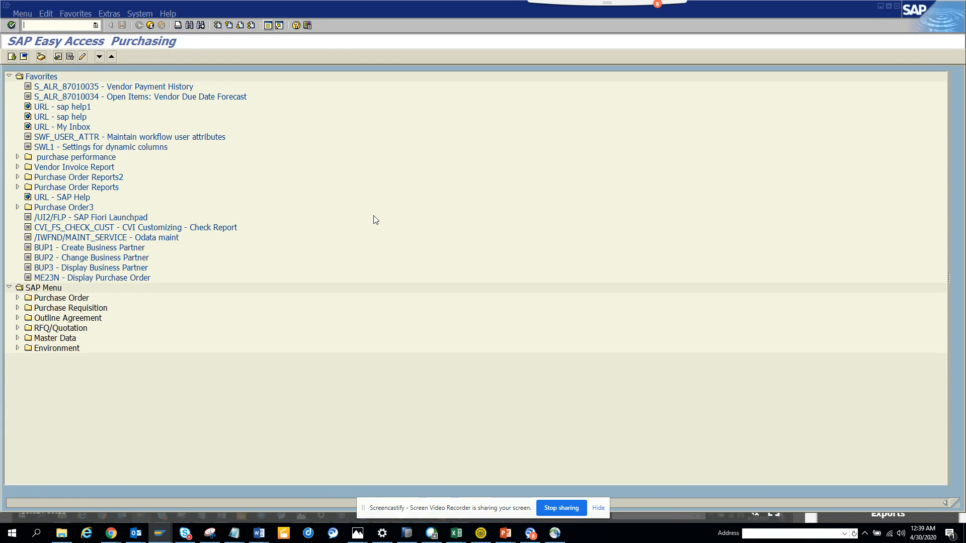
pyautogui.write('/nme5')
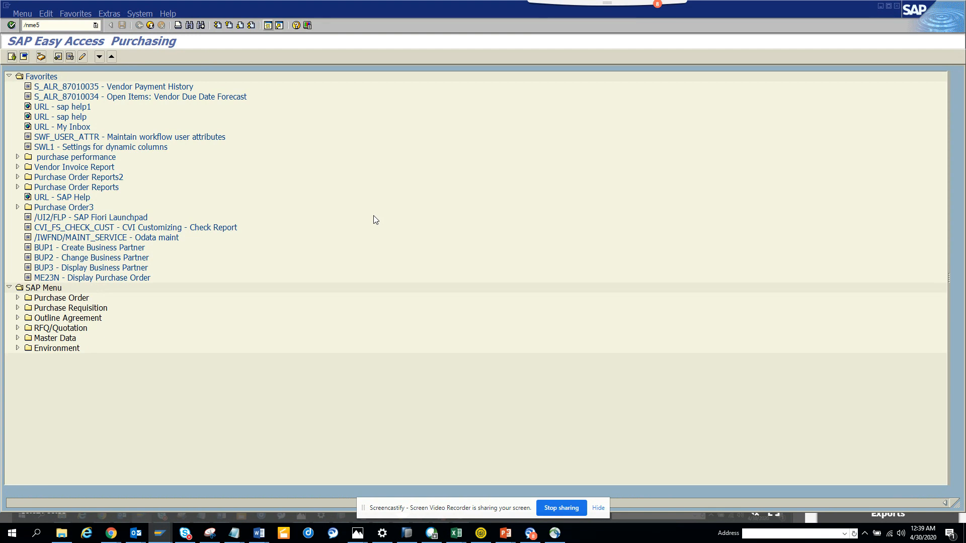
pyautogui.press('Backspace')
pyautogui.write('22n')
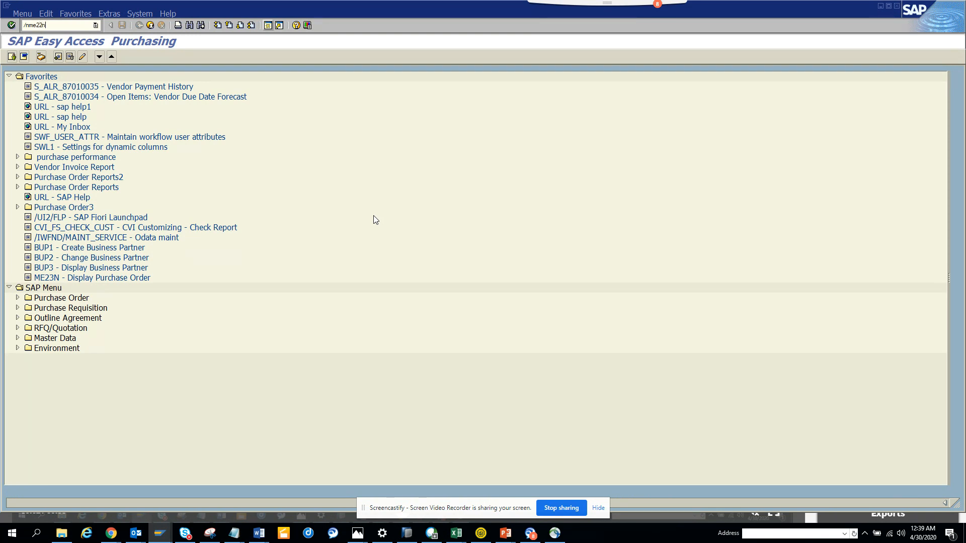
pyautogui.press('Enter')
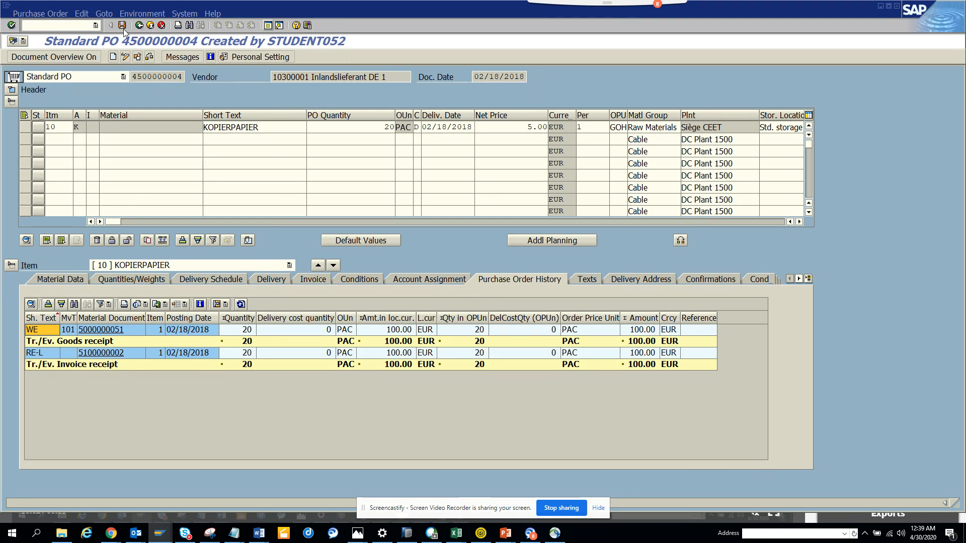
# - Check the order and view technical details of 'Order price unit cannot now be changed' (06/516)
pyautogui.click(121, 25)
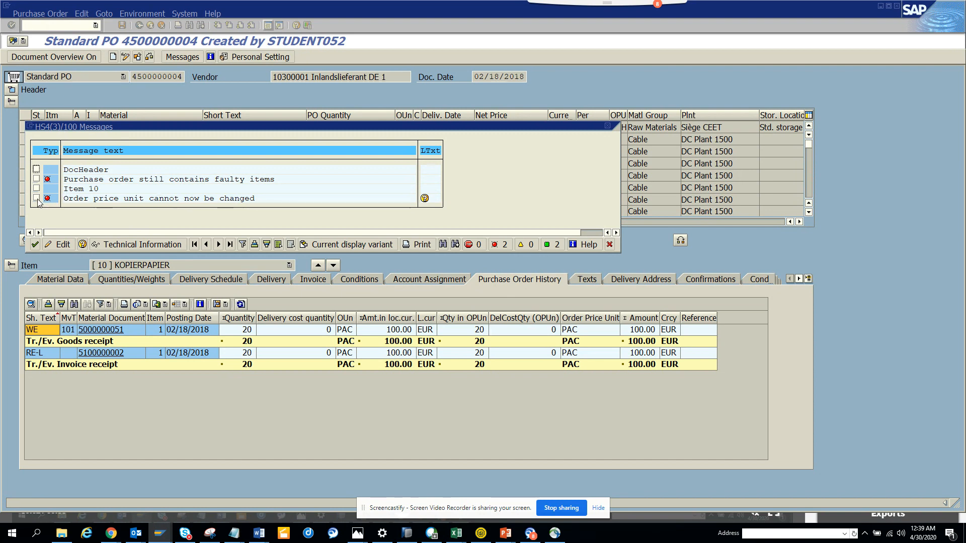
pyautogui.click(36, 198)
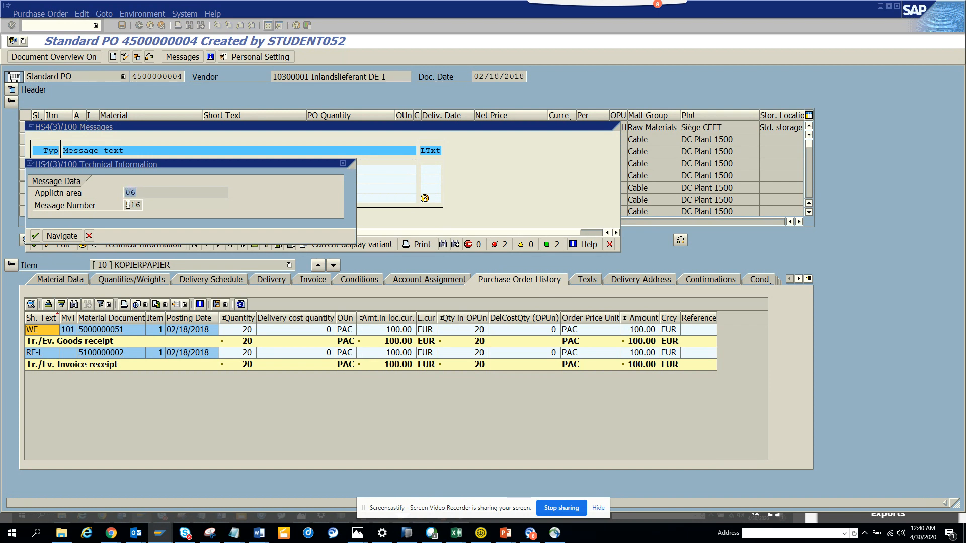
pyautogui.click(135, 204)
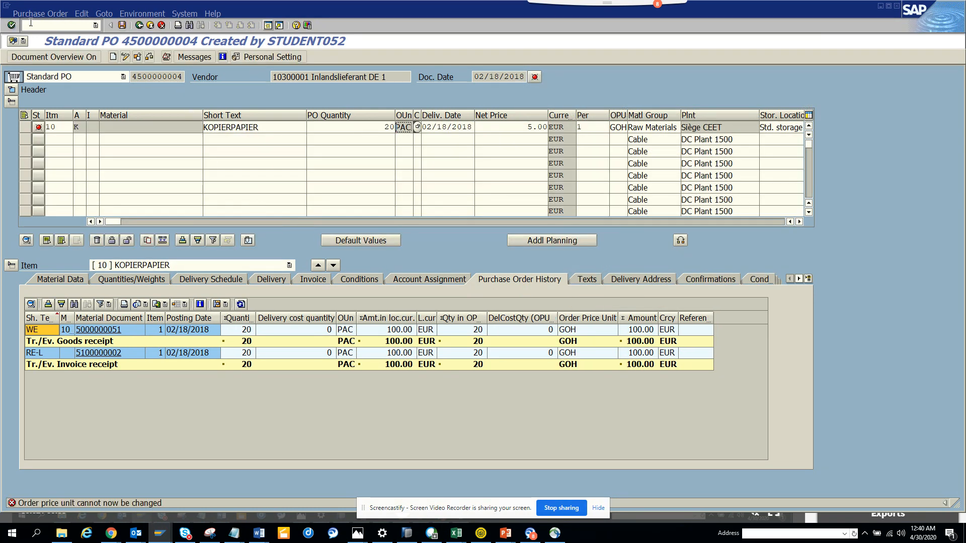
# - Switch on debugging with /h and save the order to launch the ABAP Debugger
pyautogui.write('/n')
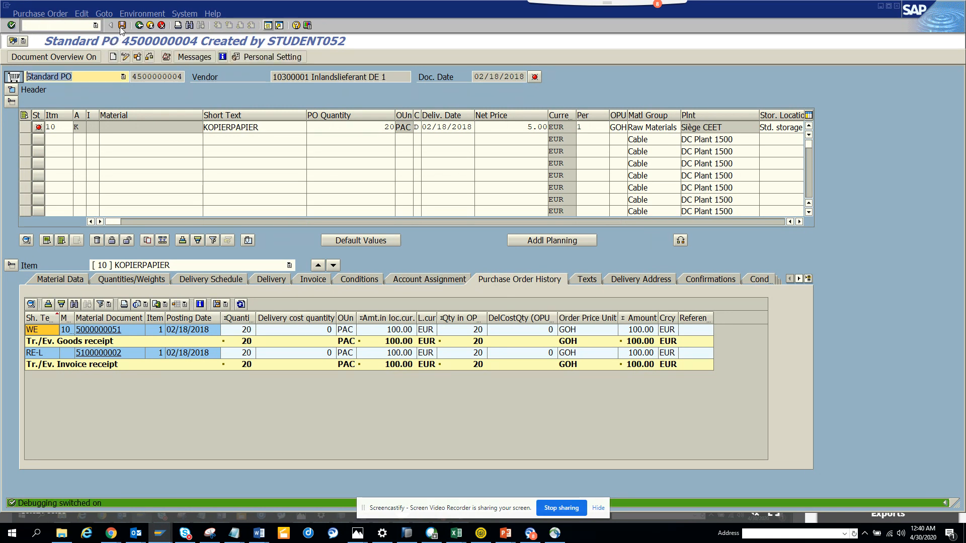
pyautogui.click(120, 25)
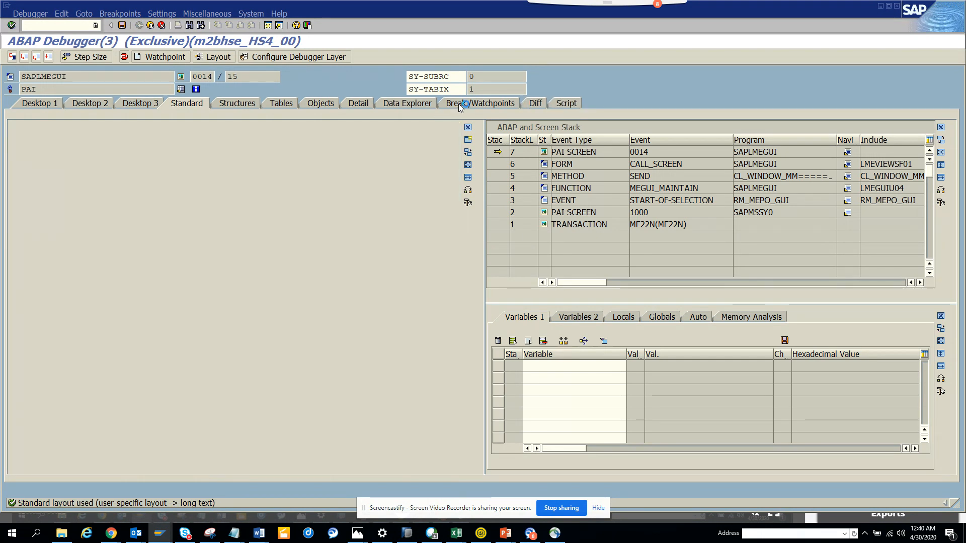
# - Create a message breakpoint with ID 06 and message type E
pyautogui.click(478, 102)
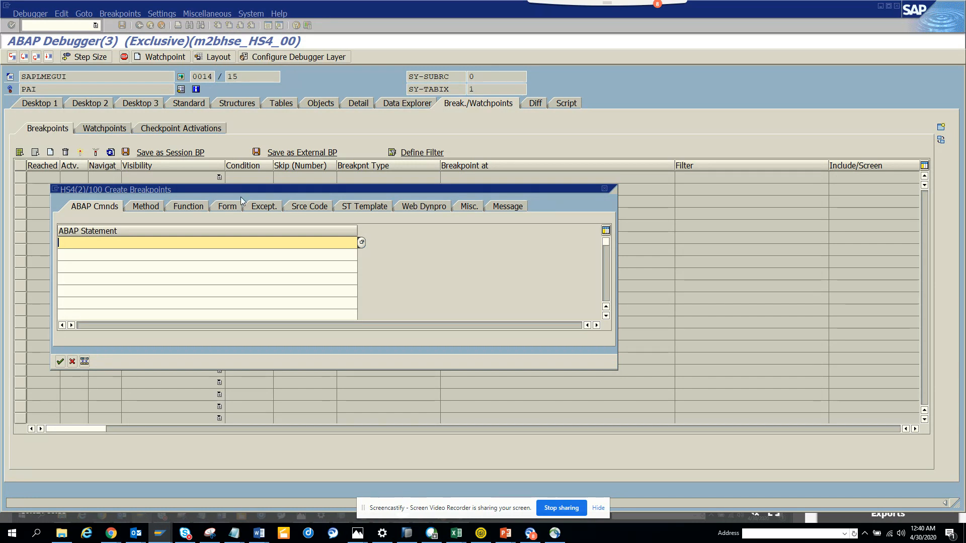
pyautogui.click(505, 206)
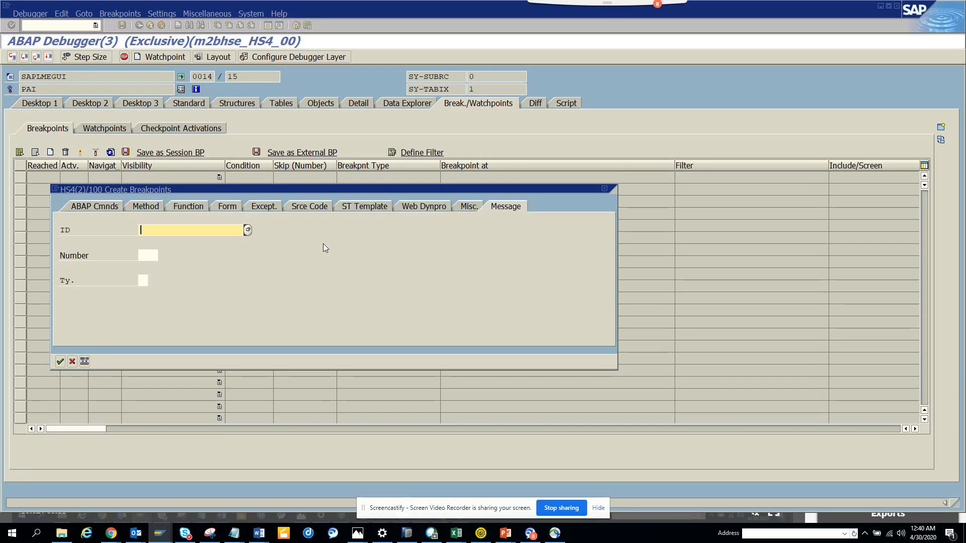
pyautogui.write('0')
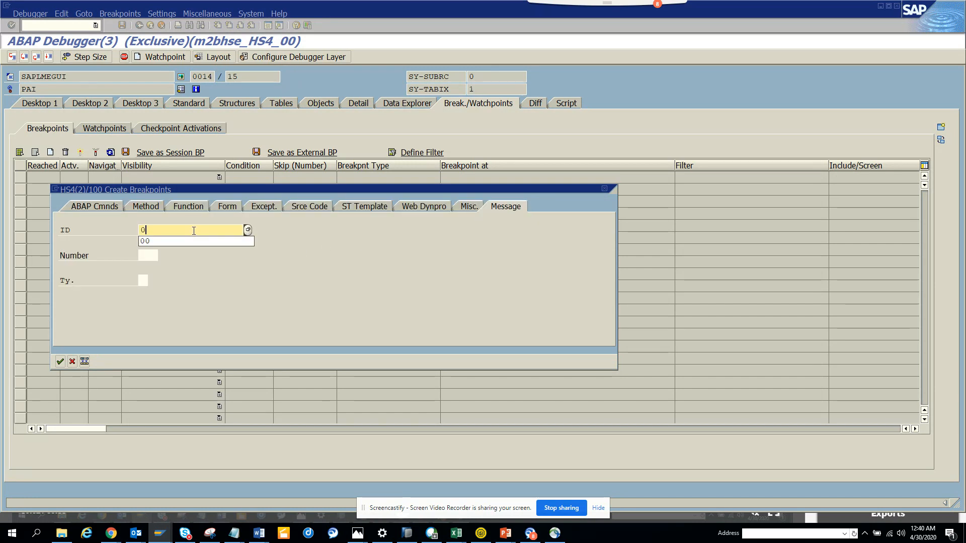
pyautogui.write('6')
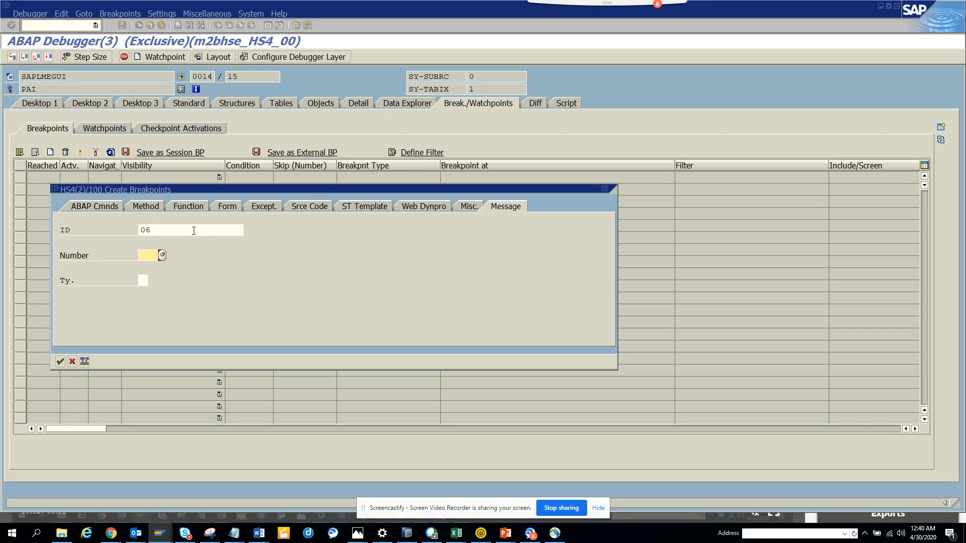
pyautogui.moveTo(105, 313)
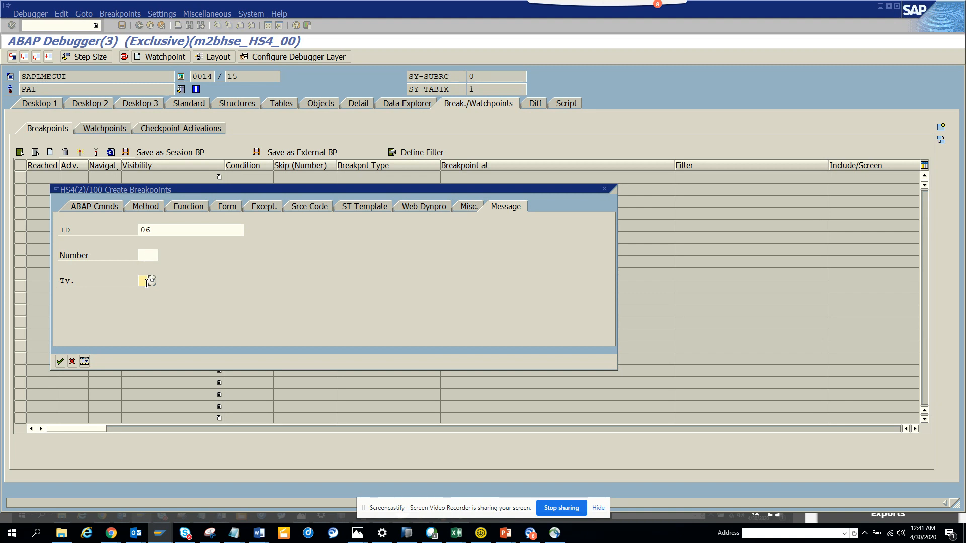
pyautogui.write('e')
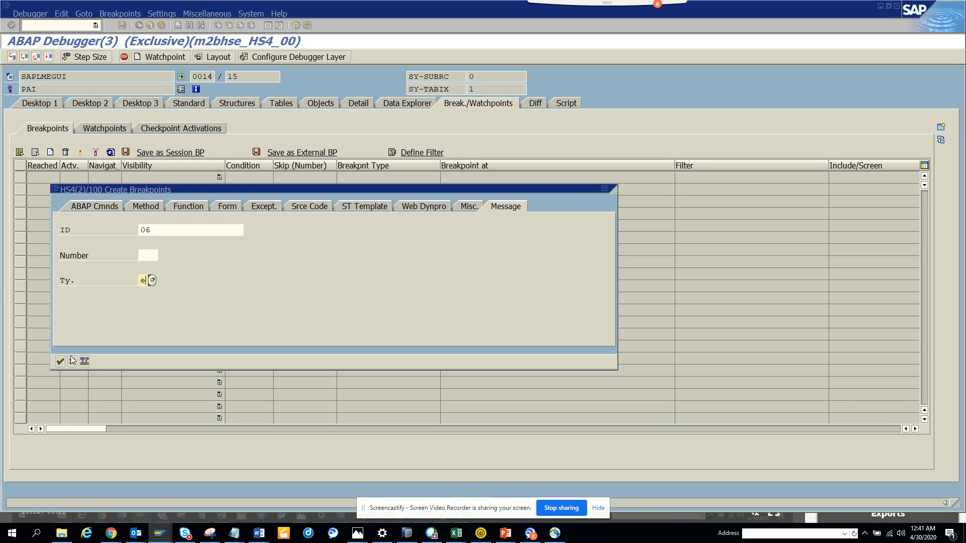
pyautogui.click(60, 361)
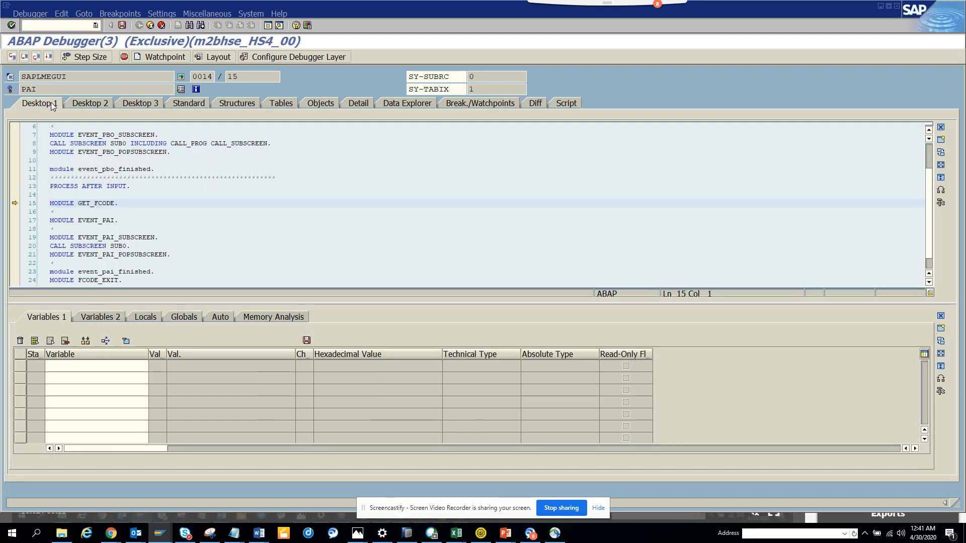
pyautogui.moveTo(47, 63)
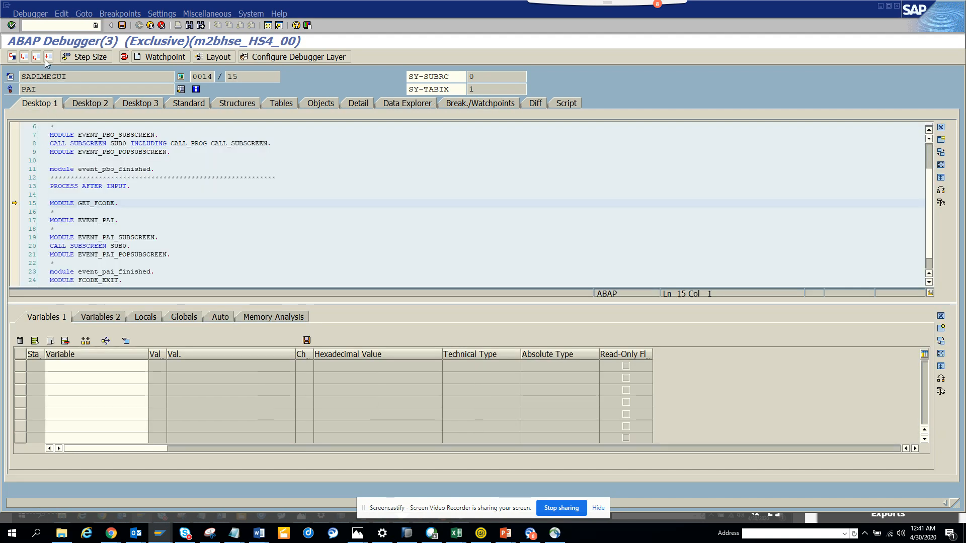
pyautogui.moveTo(48, 57)
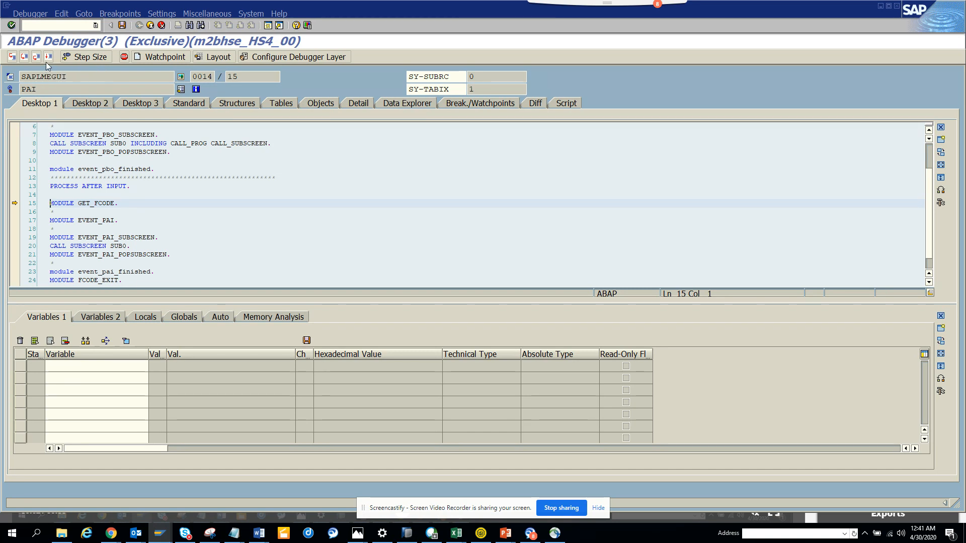
pyautogui.moveTo(48, 57)
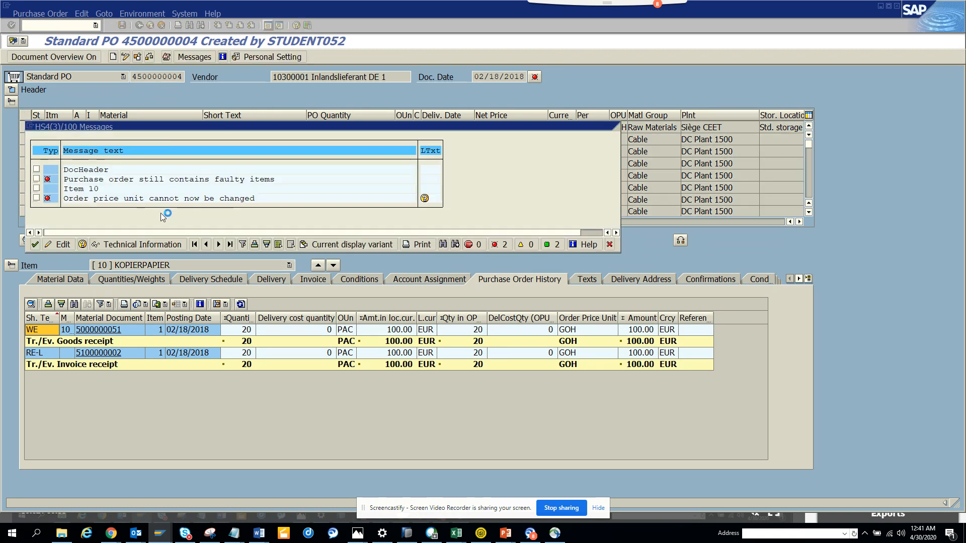
# - Read and close the price unit error's long text, then enter /n
pyautogui.click(423, 199)
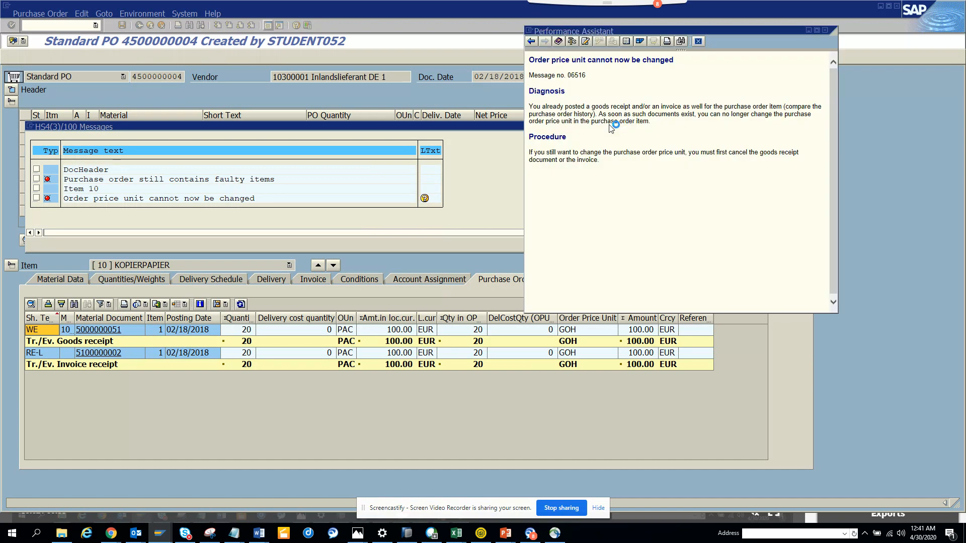
pyautogui.click(699, 40)
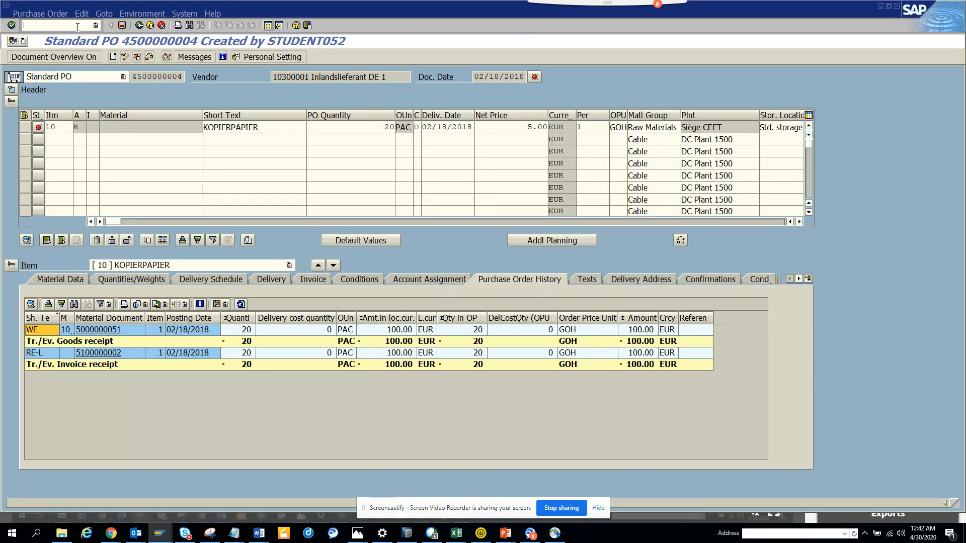
pyautogui.write('/n')
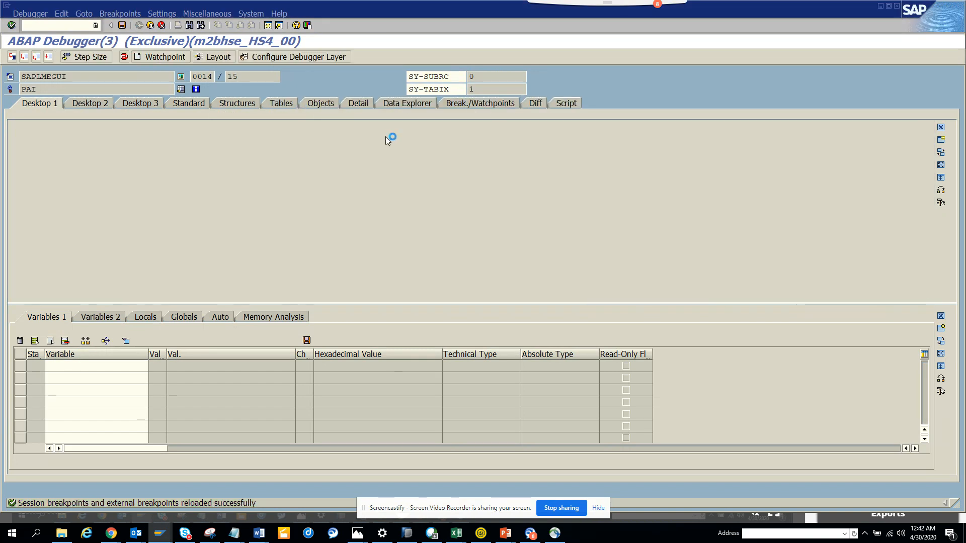
# - Create a message breakpoint for ID 06, number 516
pyautogui.click(480, 102)
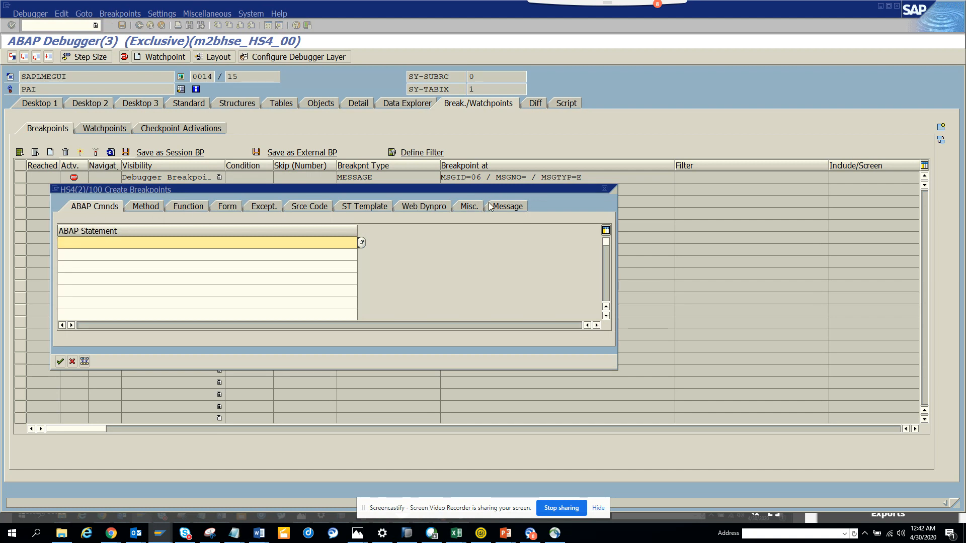
pyautogui.click(506, 206)
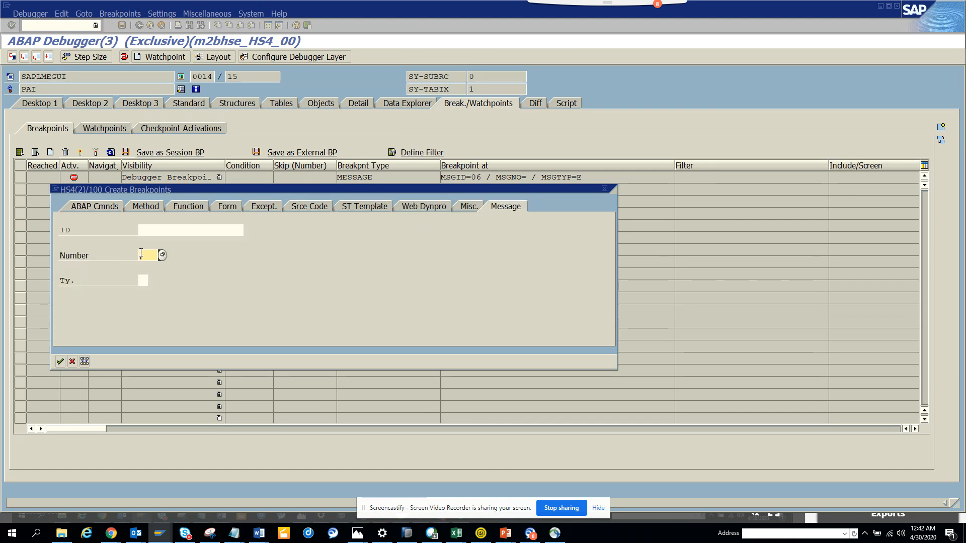
pyautogui.write('10')
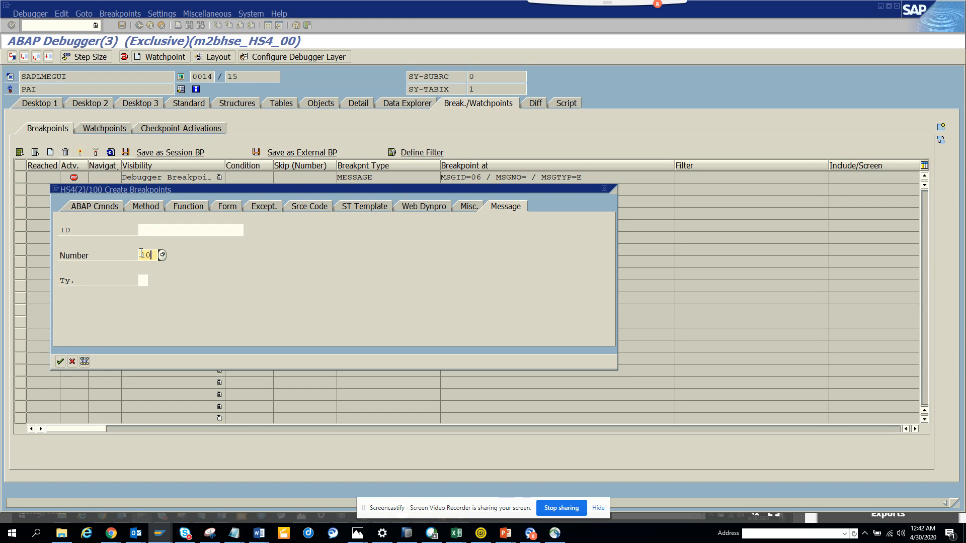
pyautogui.write('516')
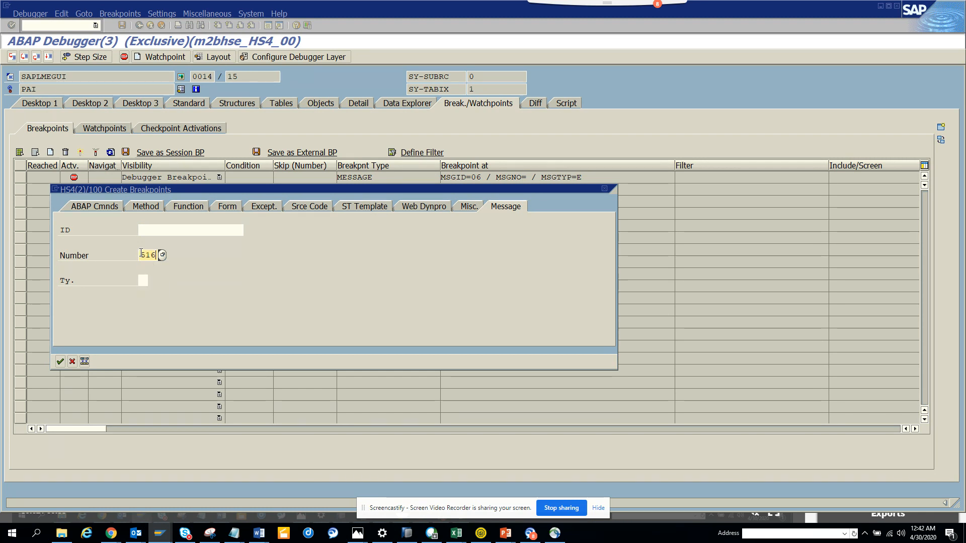
pyautogui.click(191, 230)
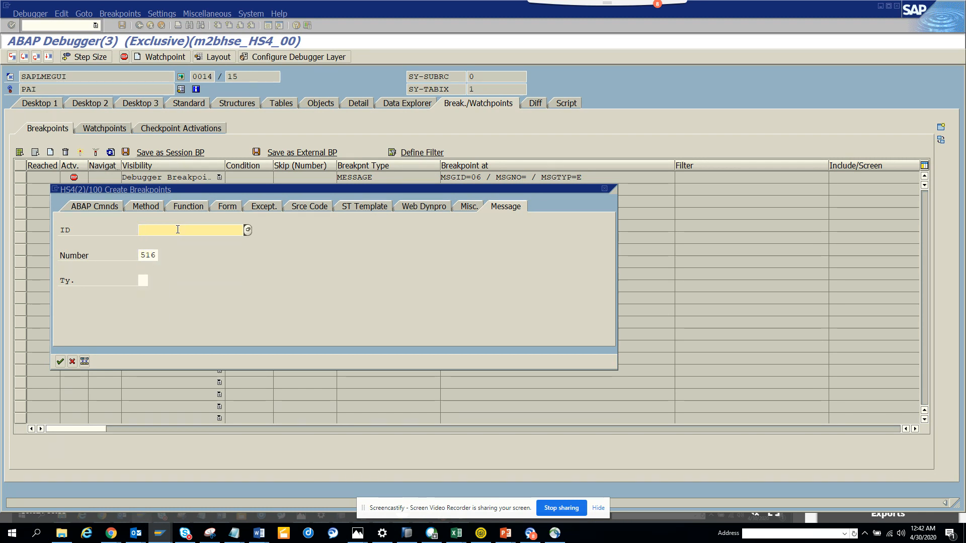
pyautogui.write('06')
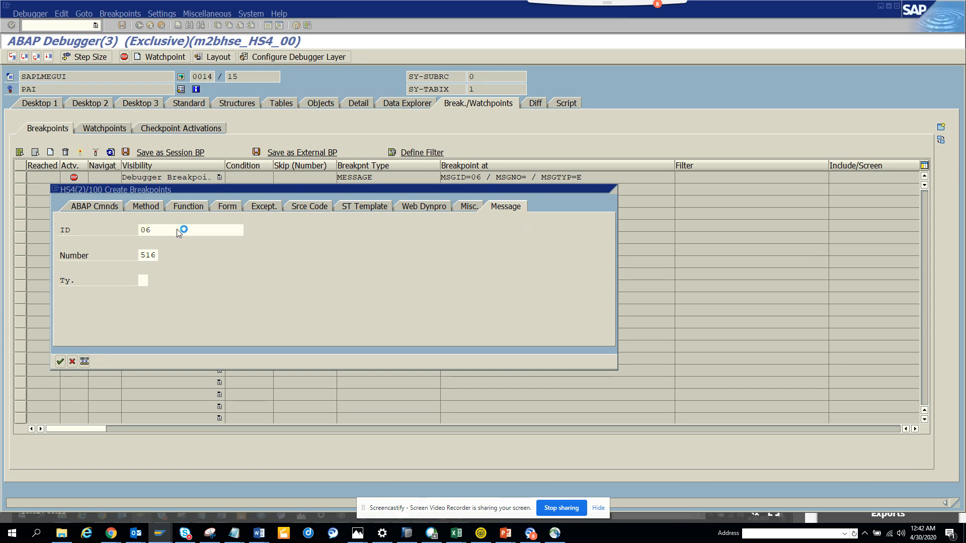
pyautogui.click(60, 361)
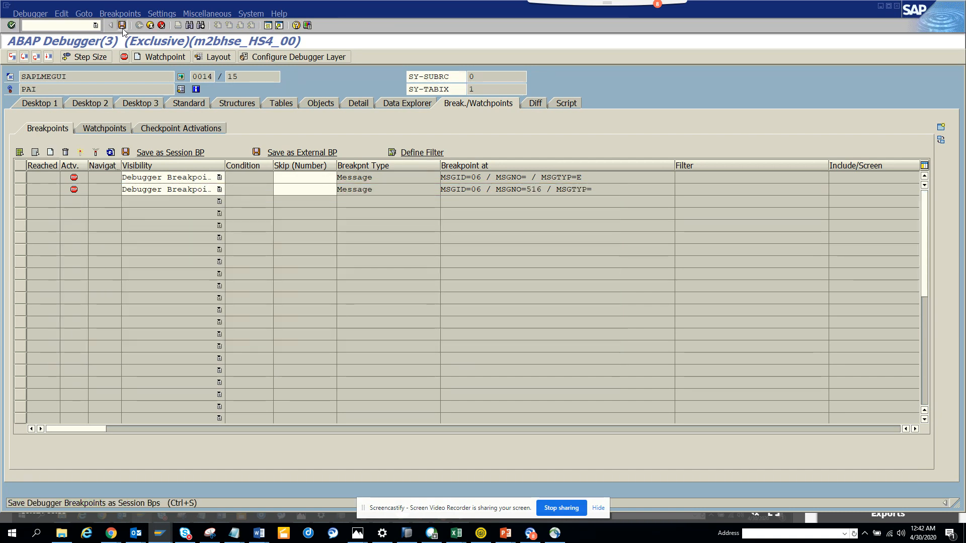
# - Save the breakpoints as session breakpoints and continue execution
pyautogui.click(122, 25)
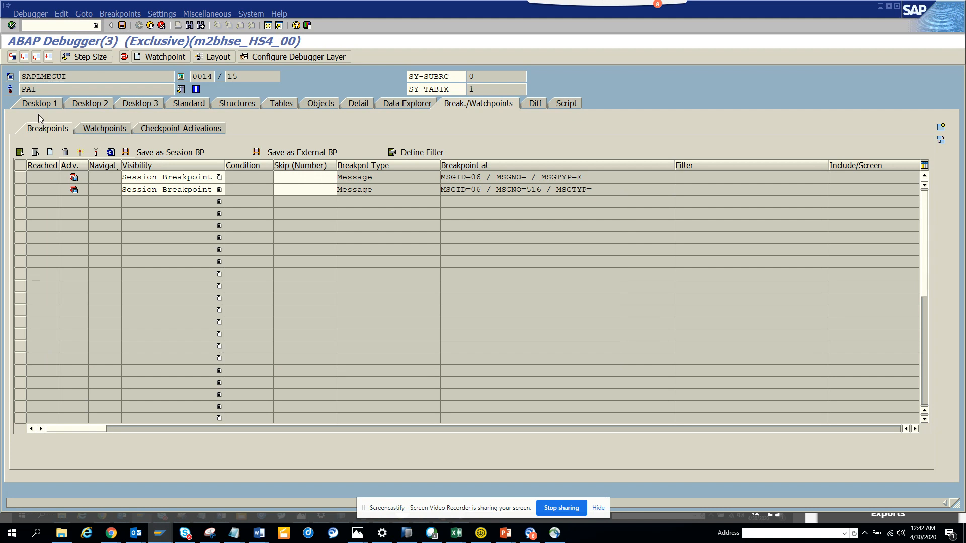
pyautogui.moveTo(82, 70)
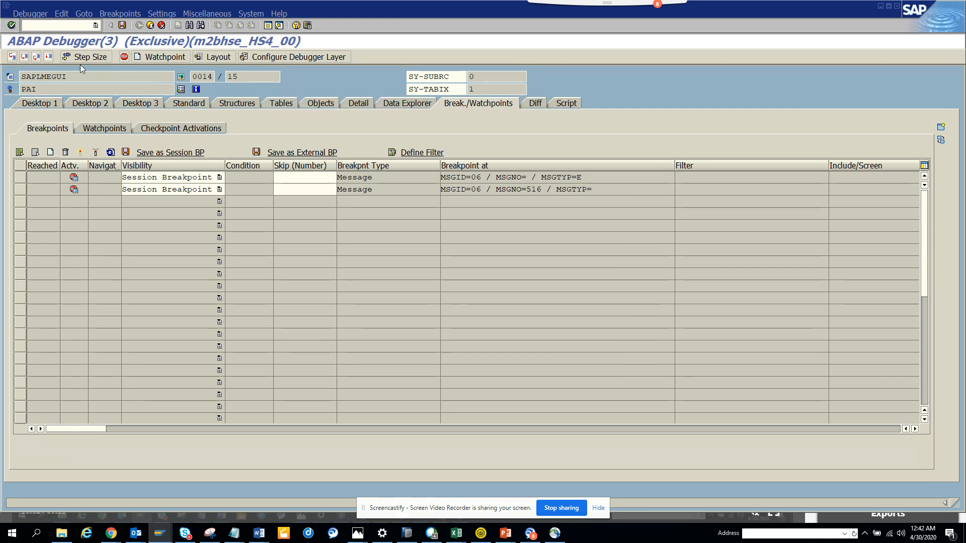
pyautogui.click(39, 103)
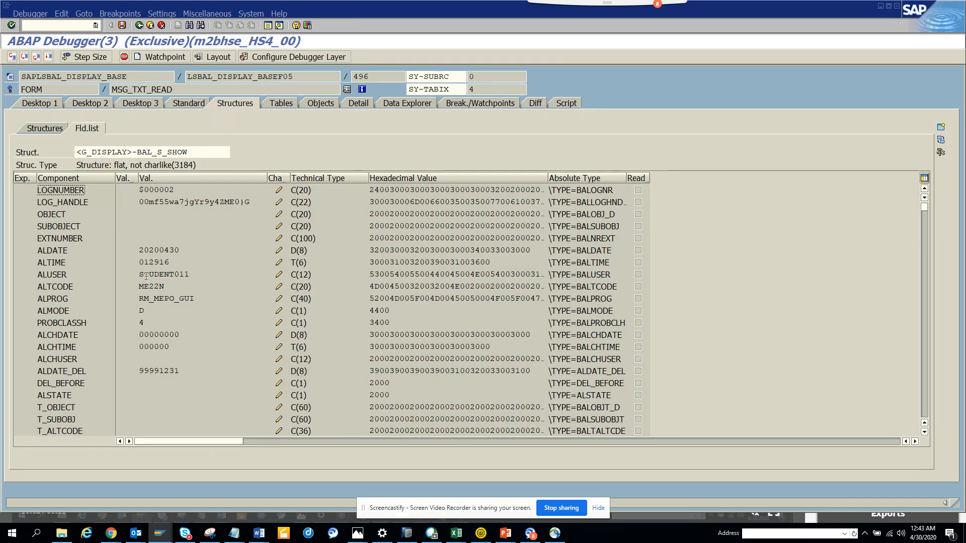
pyautogui.moveTo(142, 241)
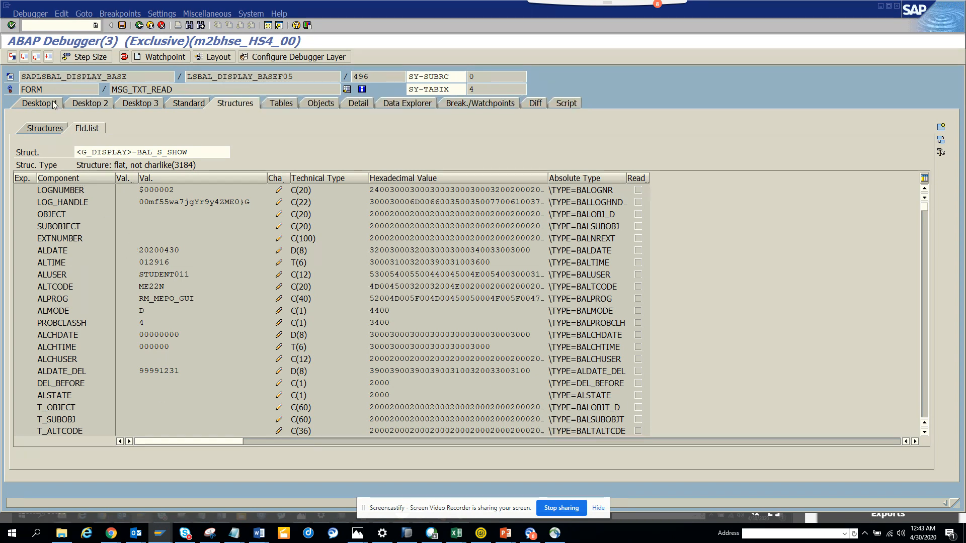
# - Show the source and scroll through MSG_TXT_READ to the MESSAGE statement
pyautogui.click(37, 103)
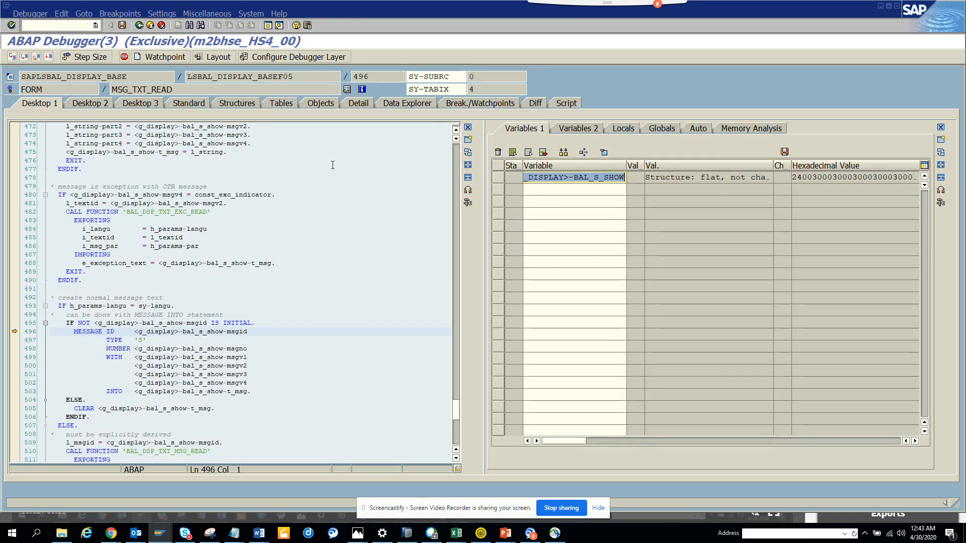
pyautogui.scroll(-3)
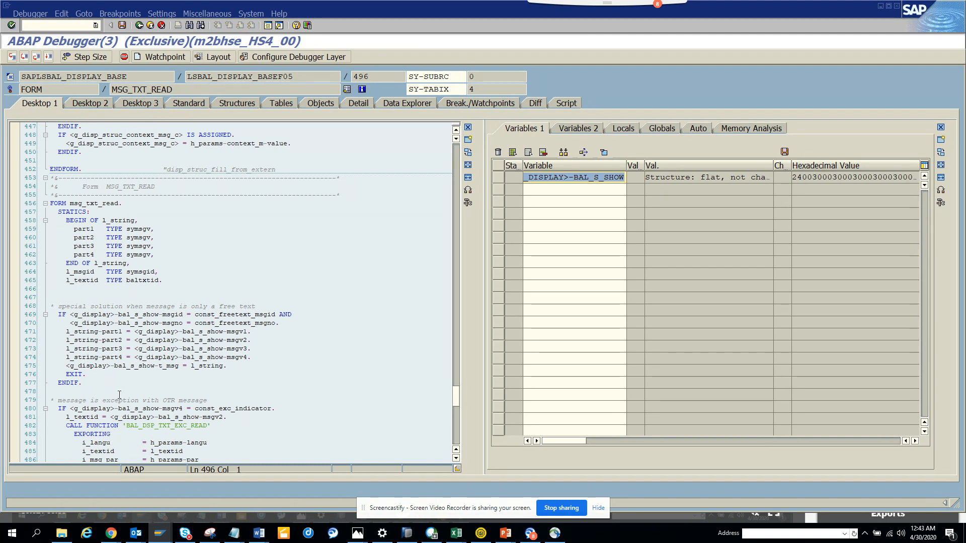
pyautogui.moveTo(236, 394)
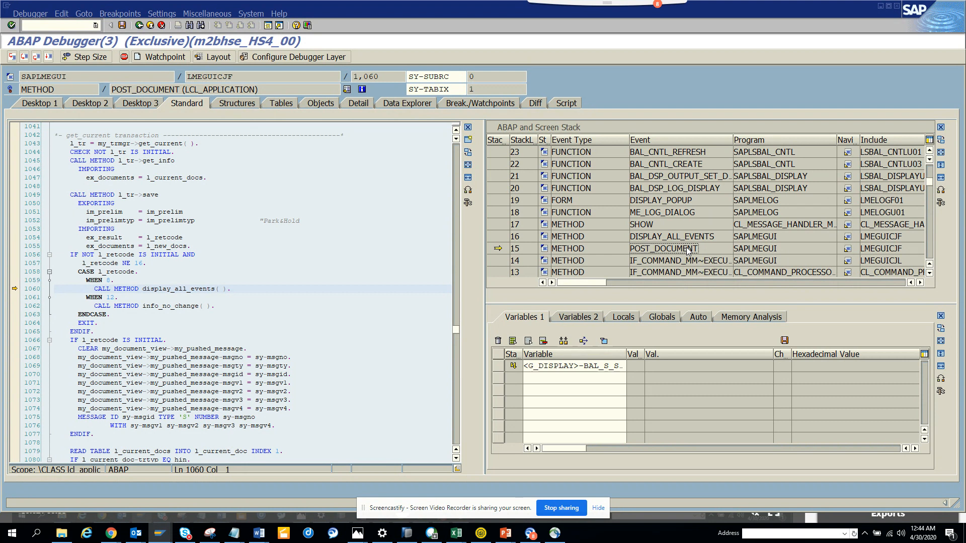
pyautogui.moveTo(932, 240)
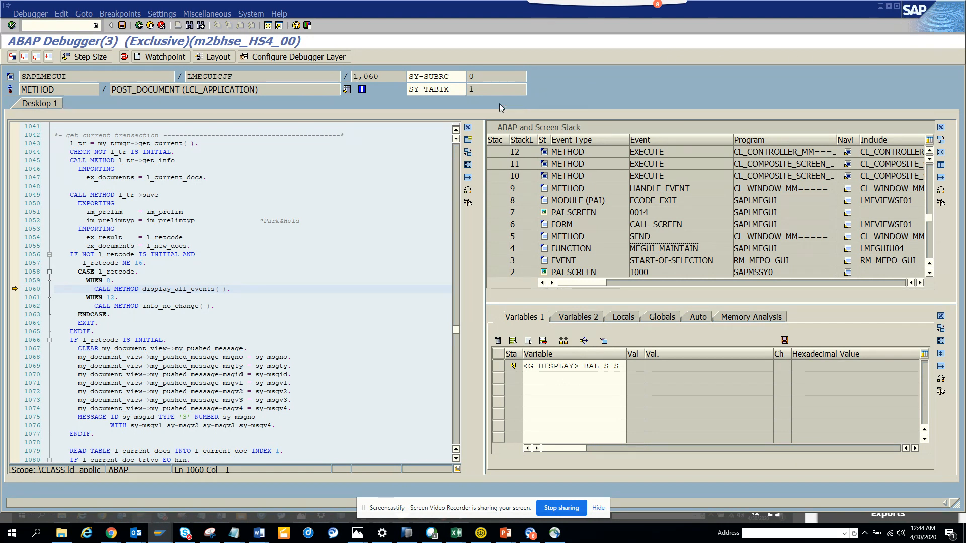
# - Return to the Standard view and open the Create Breakpoints dialog
pyautogui.click(186, 103)
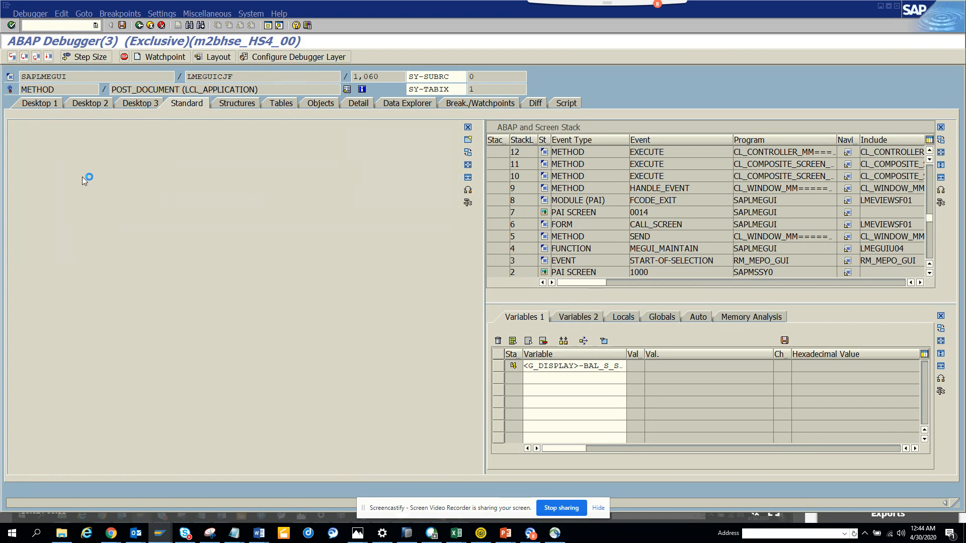
pyautogui.click(478, 102)
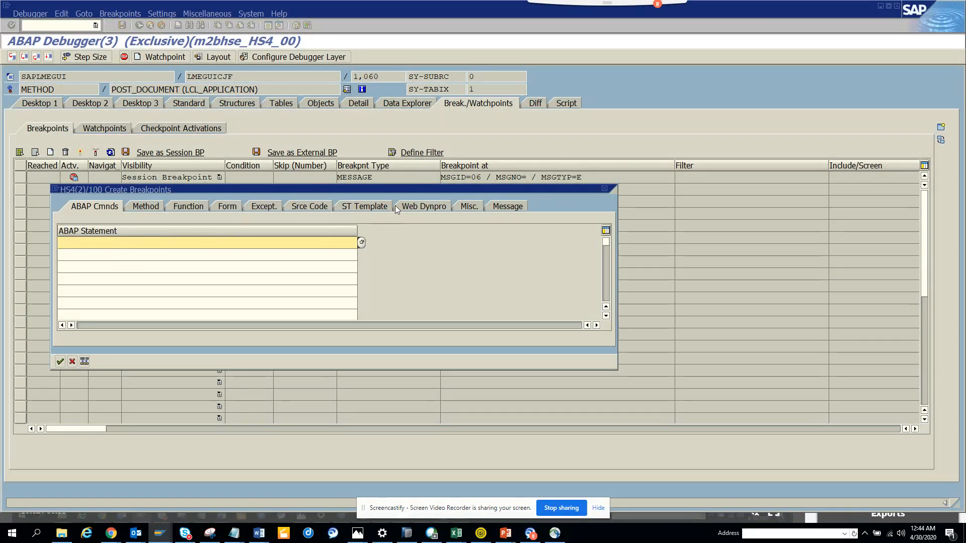
# - Switch to the Message tab and close the dialog without adding a breakpoint
pyautogui.click(506, 206)
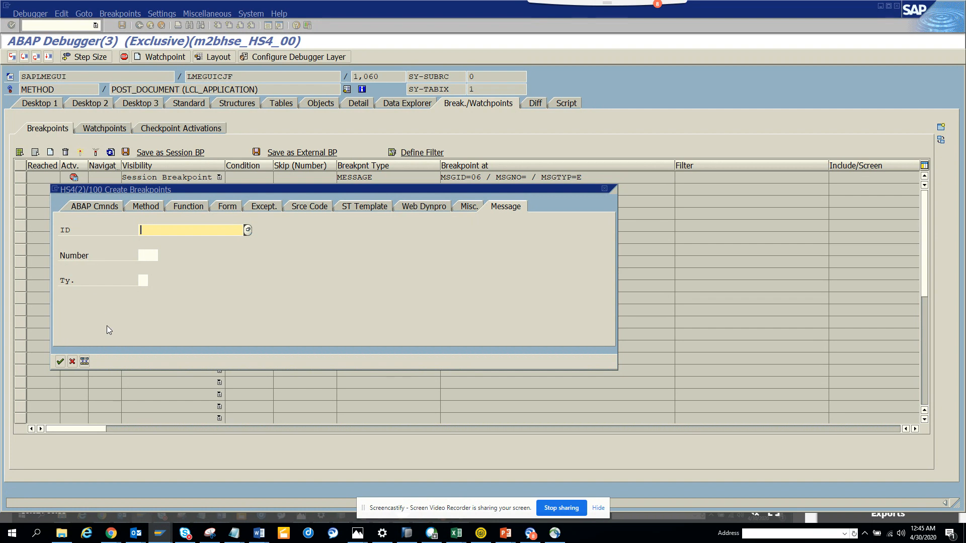
pyautogui.moveTo(72, 365)
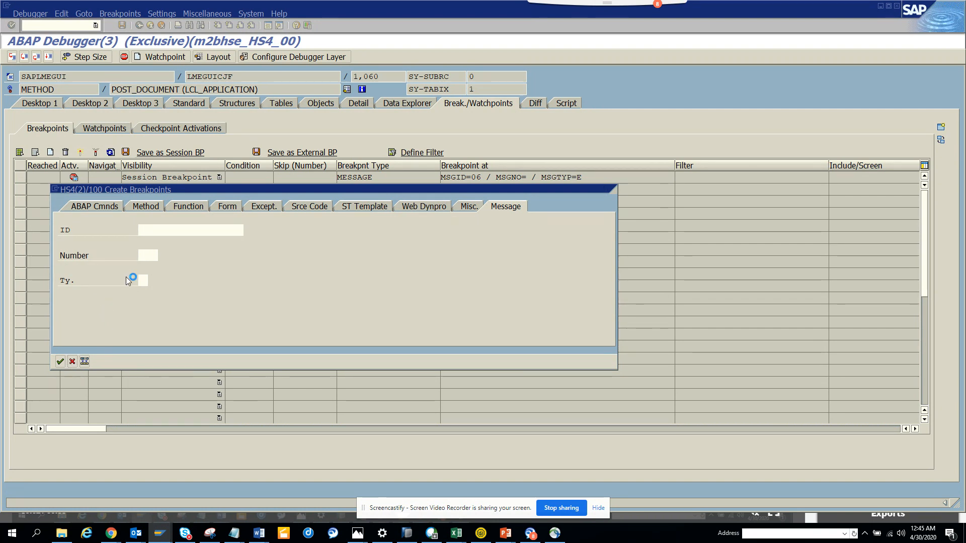
pyautogui.click(60, 361)
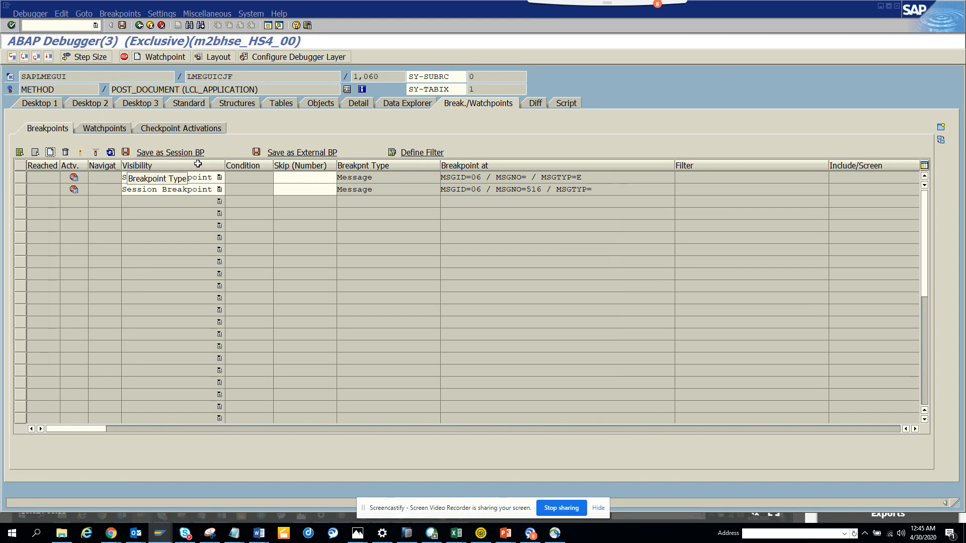